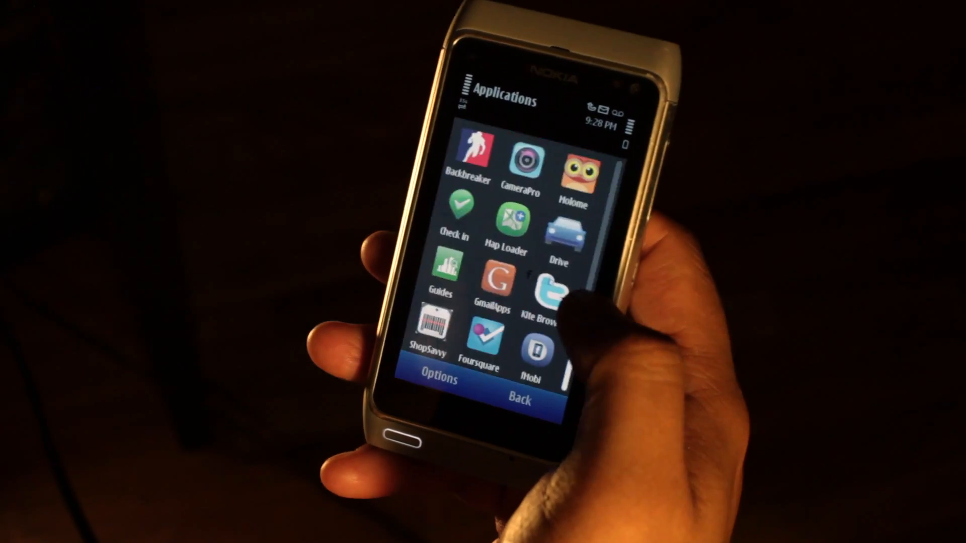
Launch fMobi from the Applications grid to reach its main menu of Facebook sections.
{"action": "left_click", "coordinate": [531, 345]}
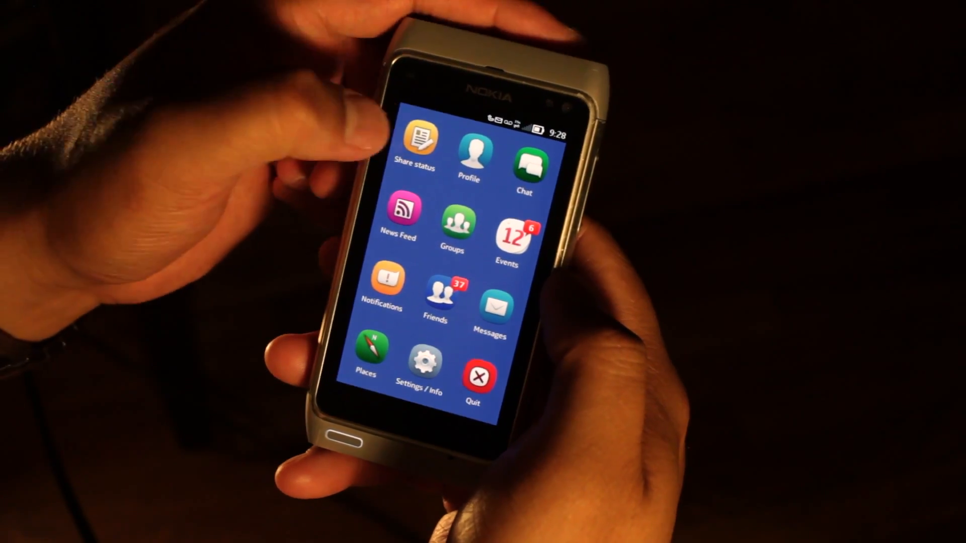
{"action": "left_click", "coordinate": [417, 145]}
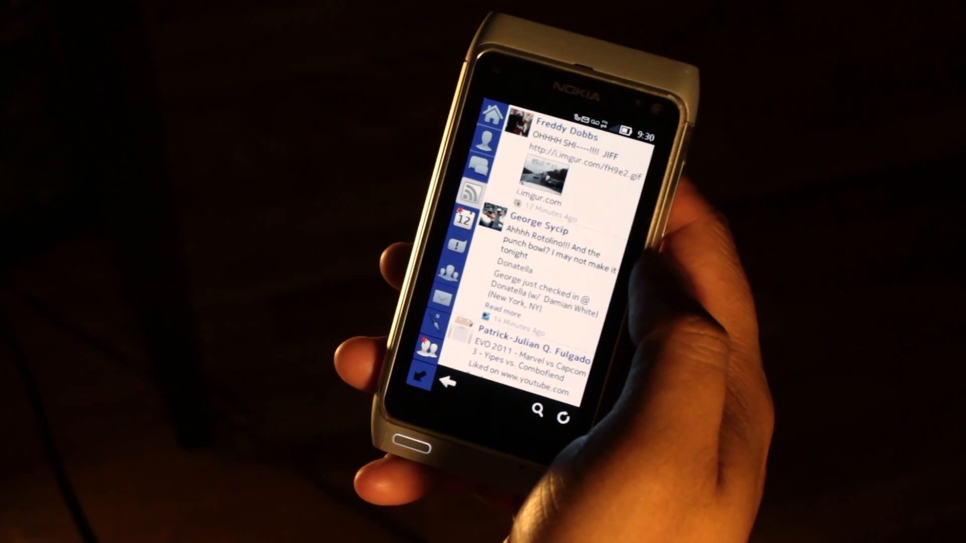
Scroll down the news feed to older posts, including the horoscope update and X Games videos.
{"action": "scroll", "scroll_direction": "down", "scroll_amount": 3}
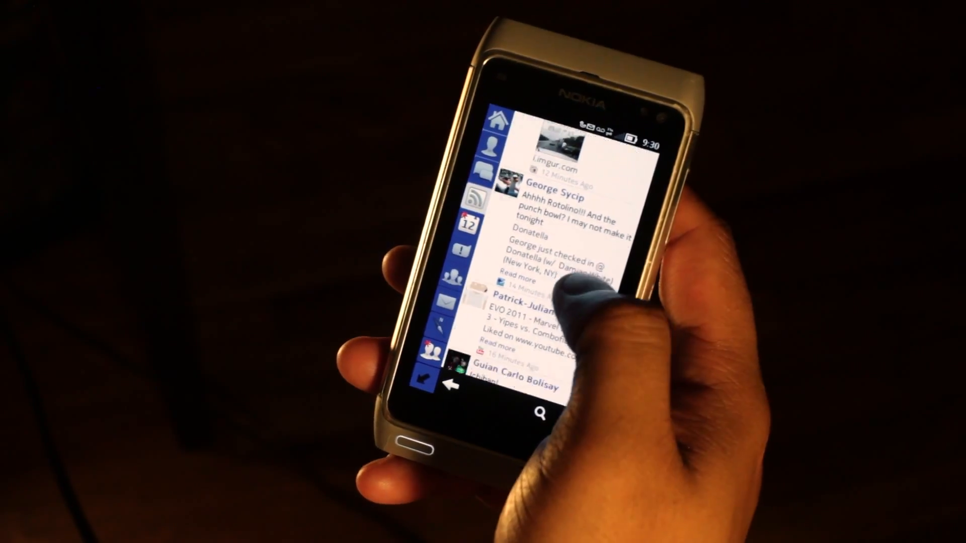
{"action": "scroll", "scroll_direction": "down", "scroll_amount": 3}
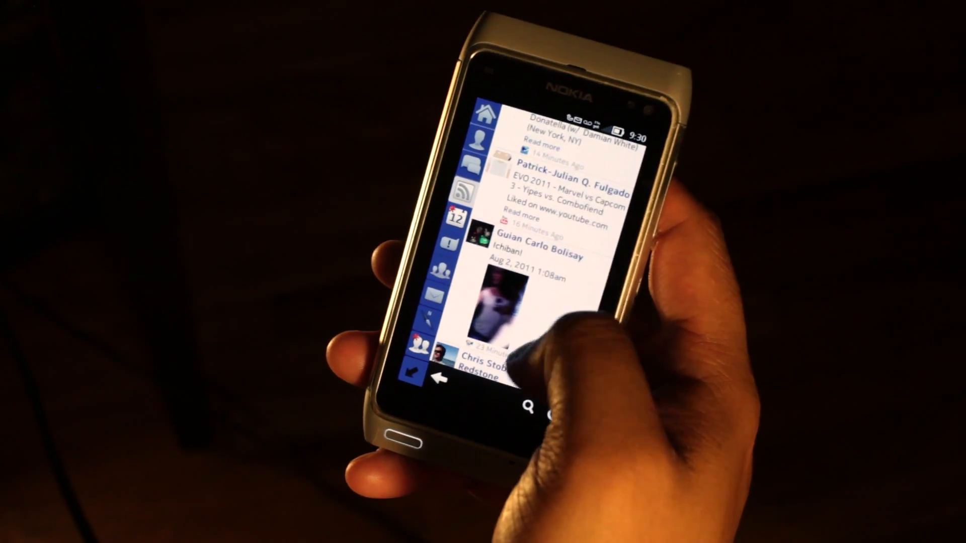
{"action": "scroll", "scroll_direction": "down", "scroll_amount": 3}
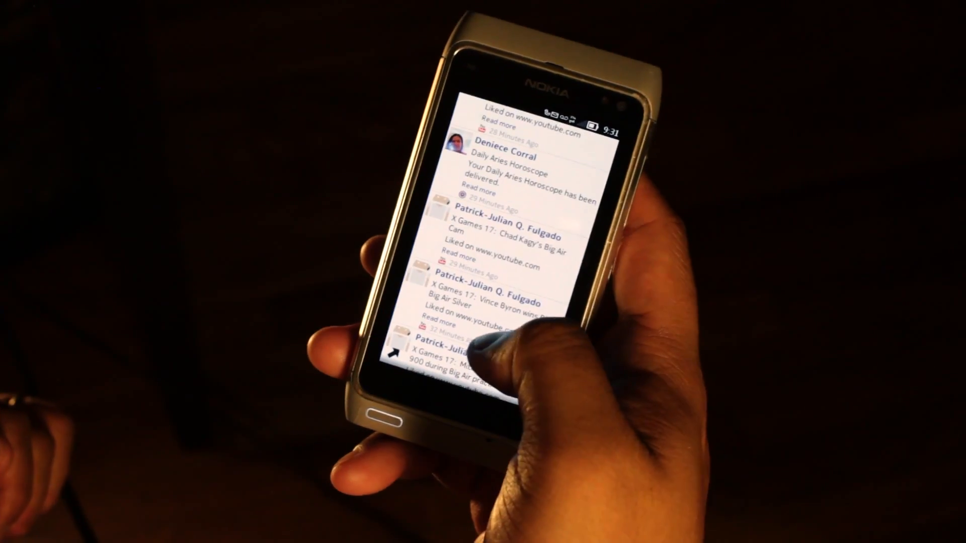
Scroll the full-screen news feed to see more of the friends' posts.
{"action": "scroll", "scroll_direction": "down", "scroll_amount": 3}
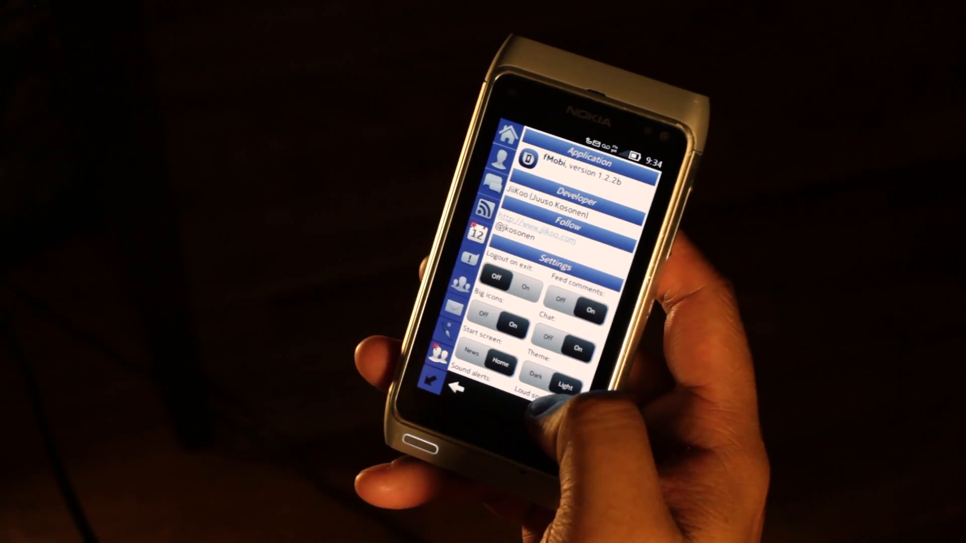
Scroll down the settings page to the sound alerts, loud sound and T9 toggles.
{"action": "scroll", "scroll_direction": "down", "scroll_amount": 3}
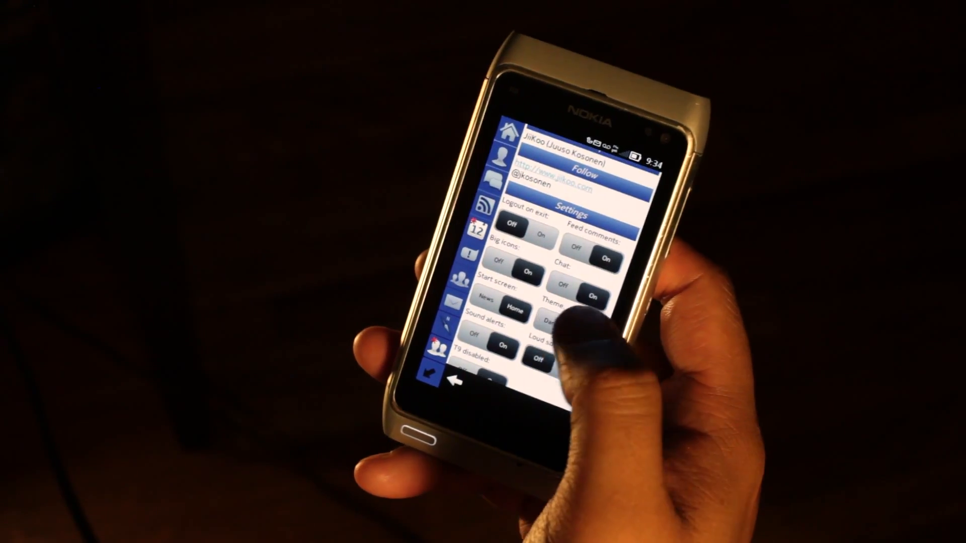